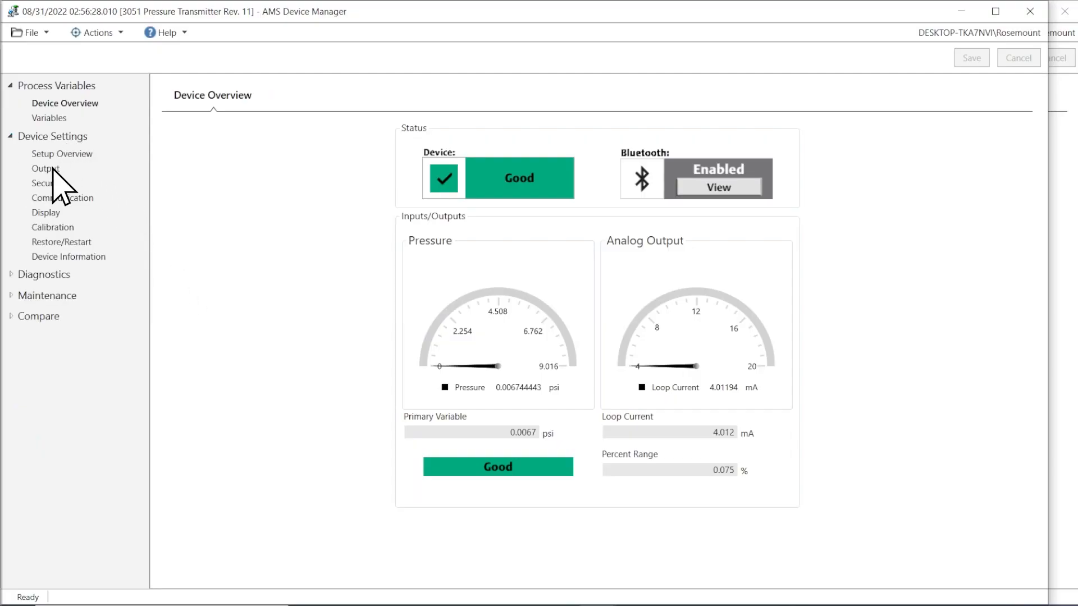
Show the Output settings' Level tab with 5.00 m maximum and 0.50 m minimum.
click(38, 168)
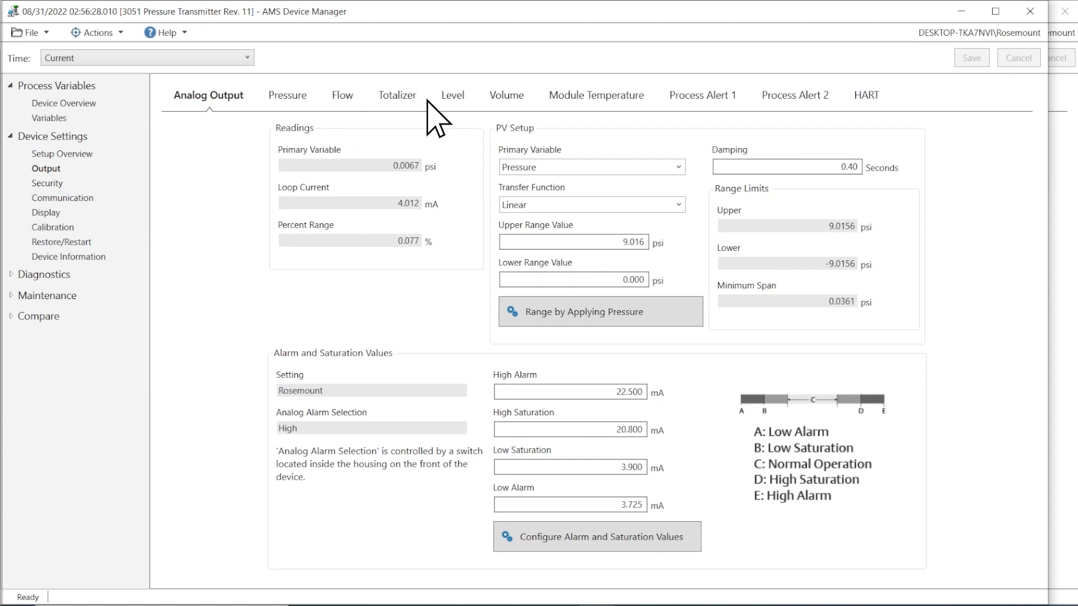
click(453, 95)
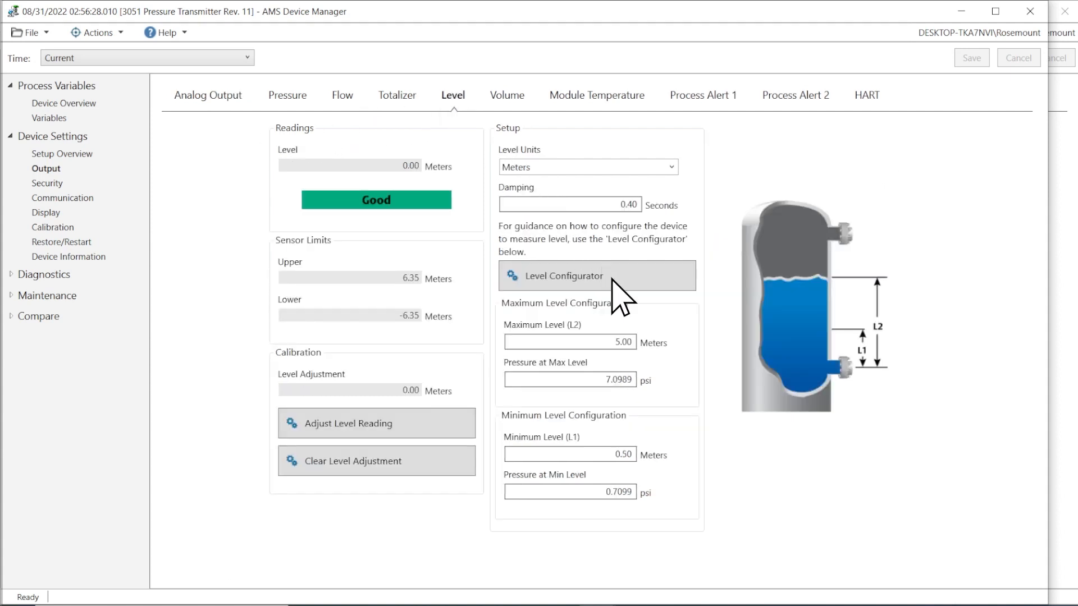
Launch the Level Configurator past the loop warning and choose feet as the unit.
click(564, 275)
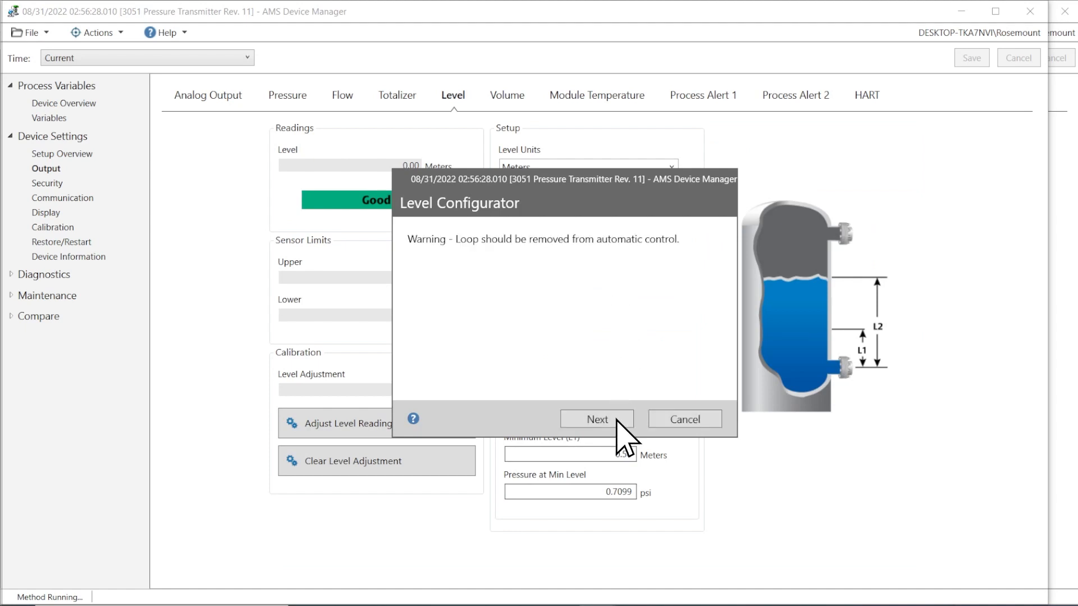
click(596, 419)
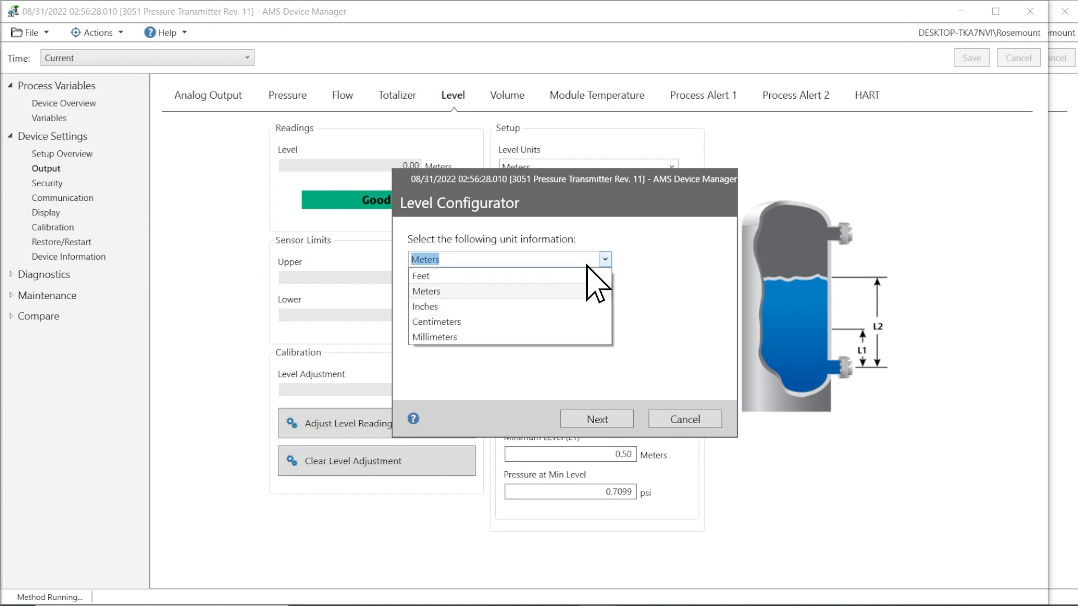
click(420, 276)
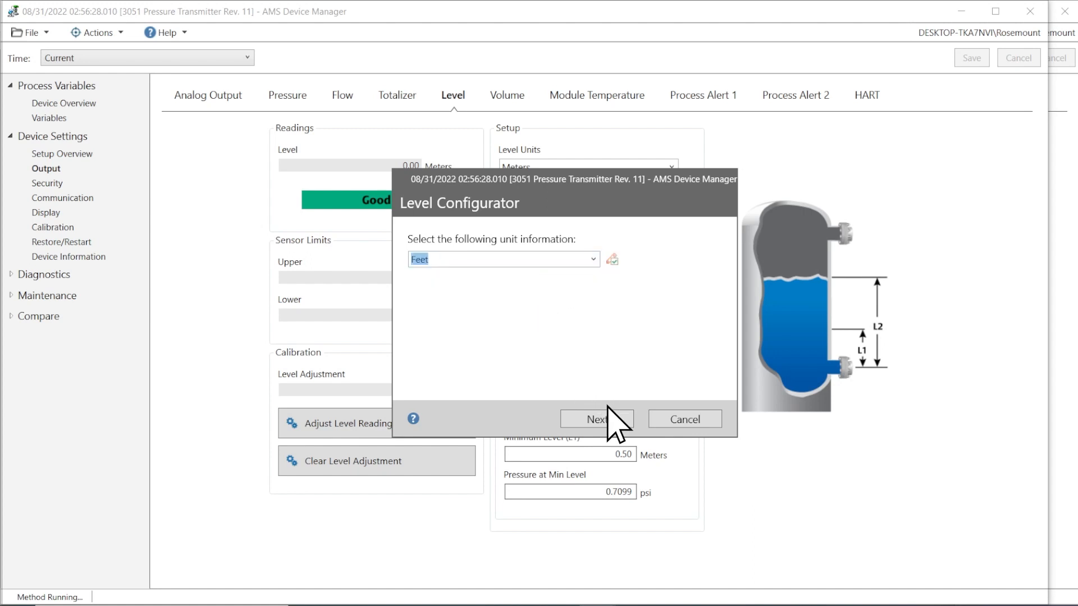
click(596, 419)
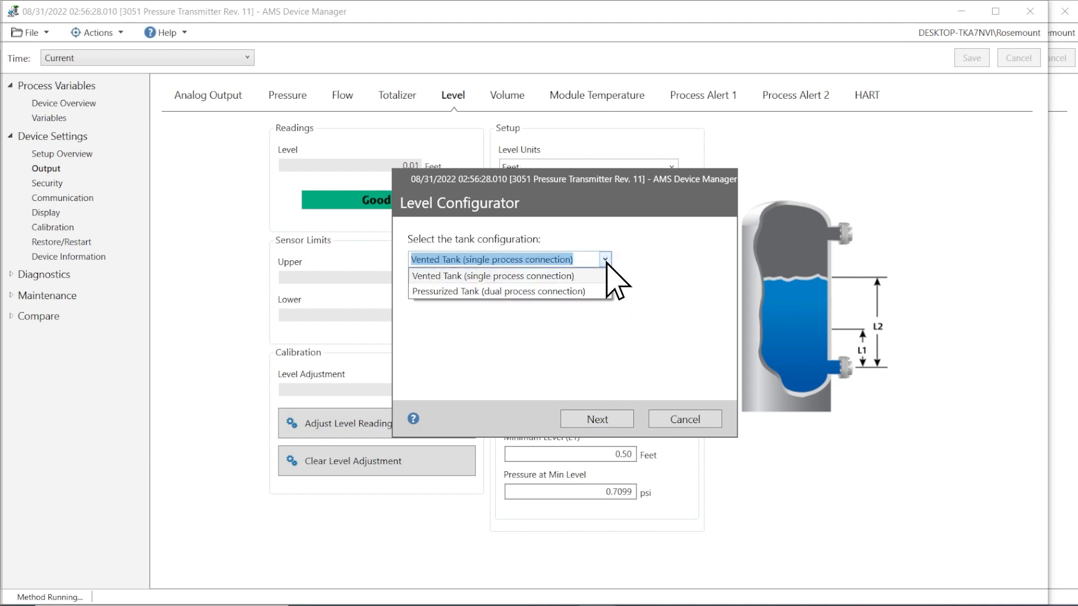
Choose a pressurized dual-connection tank with Capillary System technology.
click(499, 292)
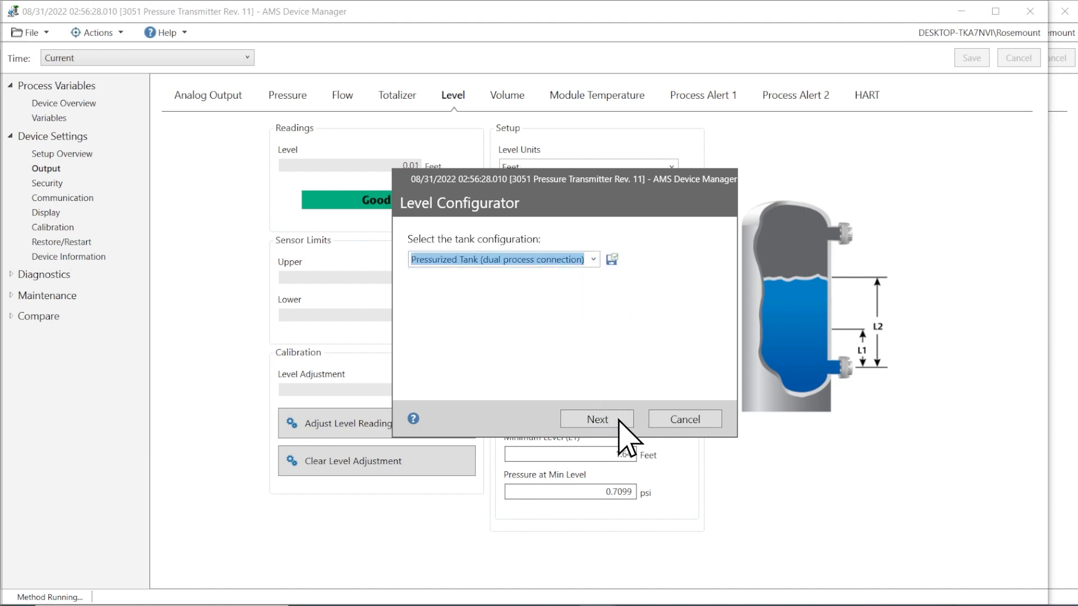
click(596, 418)
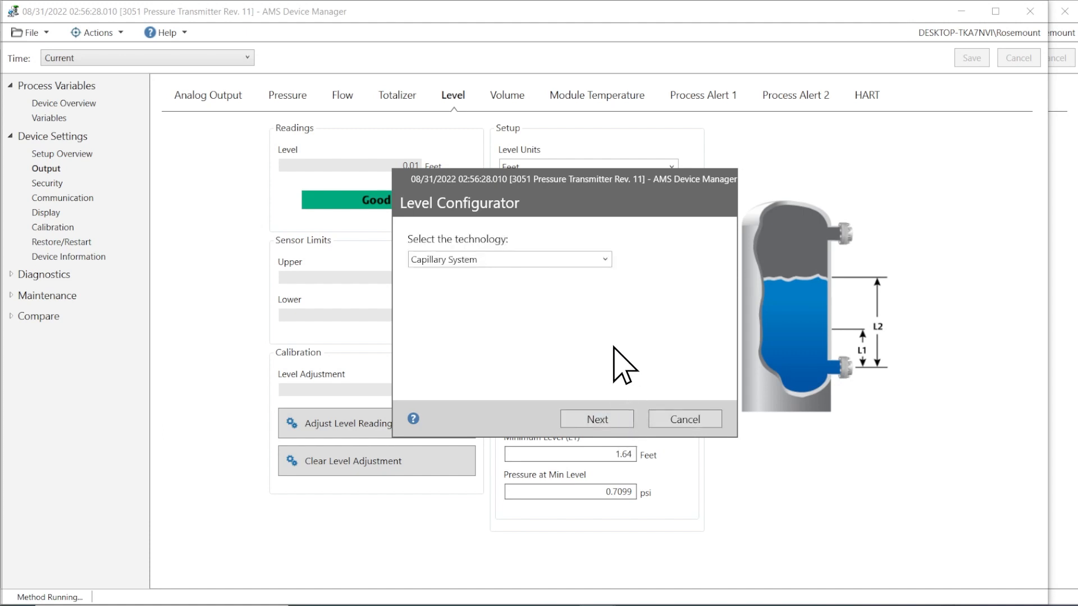
click(602, 259)
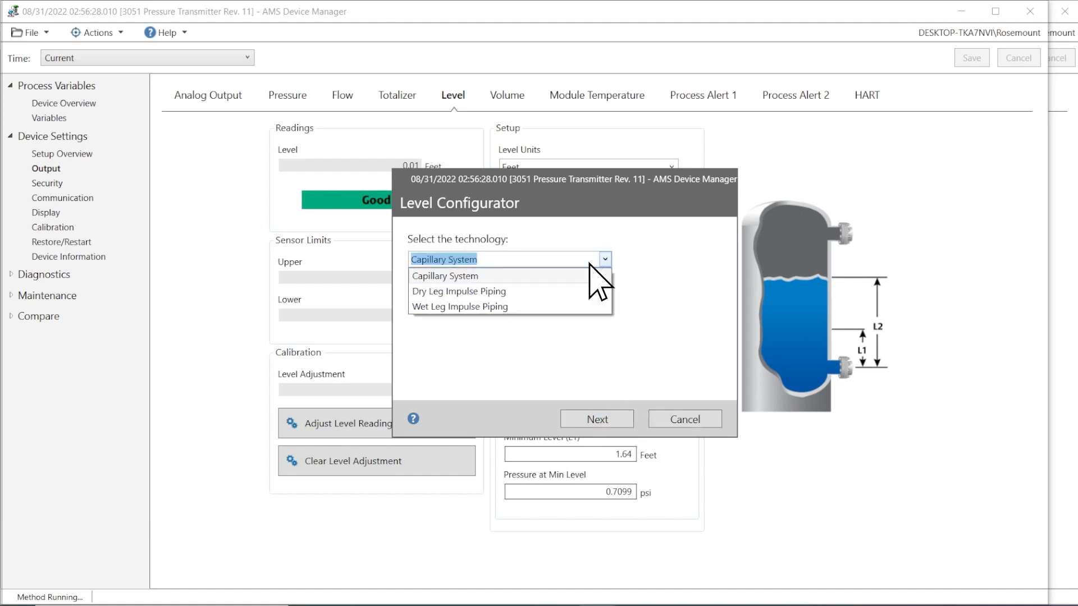
click(444, 276)
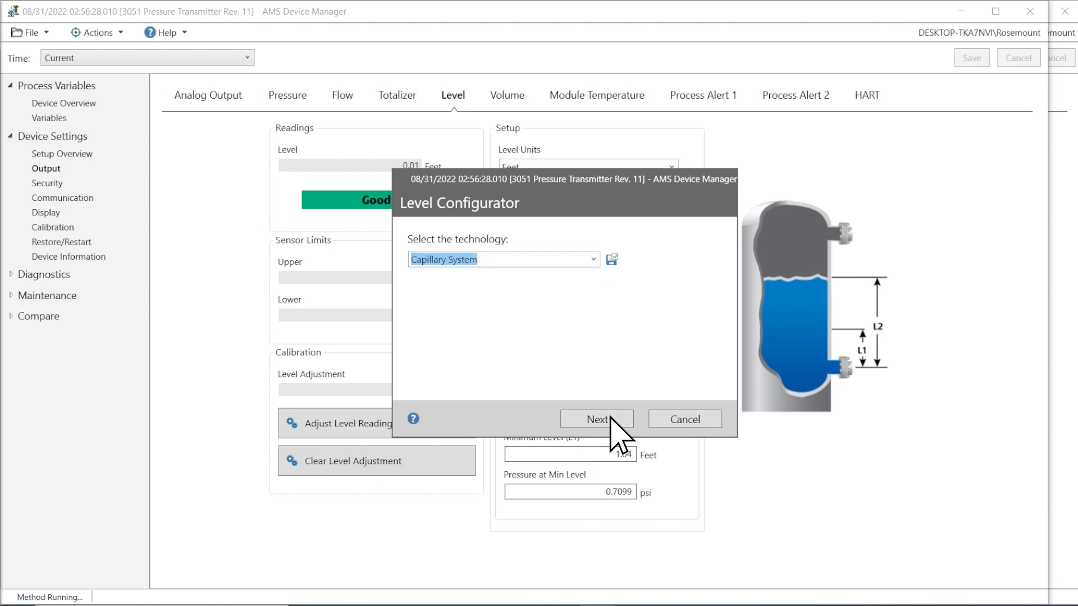
click(596, 419)
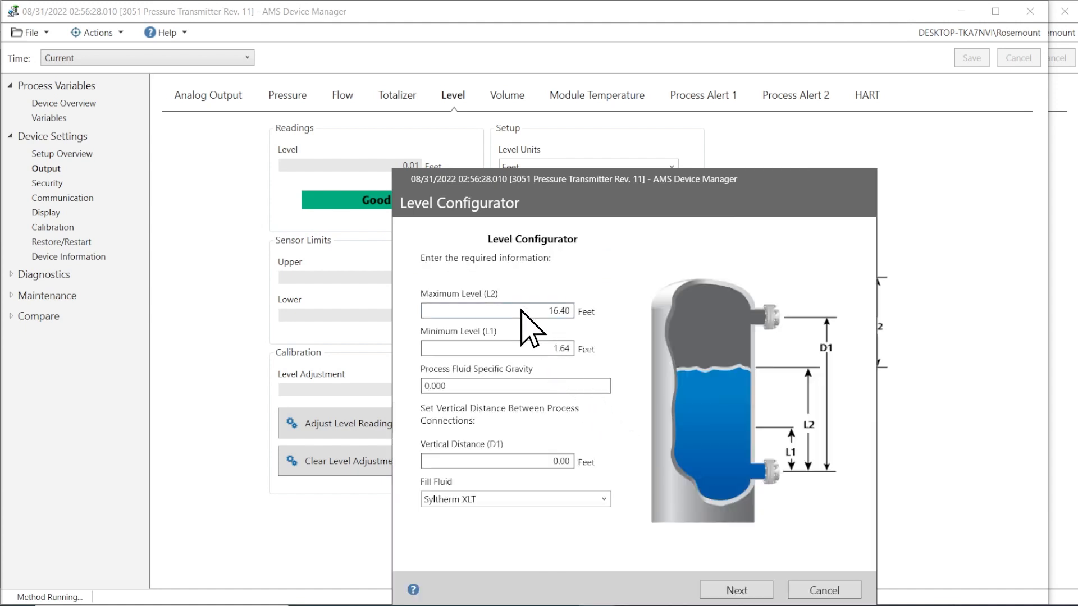
Enter 20 ft max, 3 ft min, gravity 1, 20 ft distance, Silicone 200 fill.
text(20.00)
text(3)
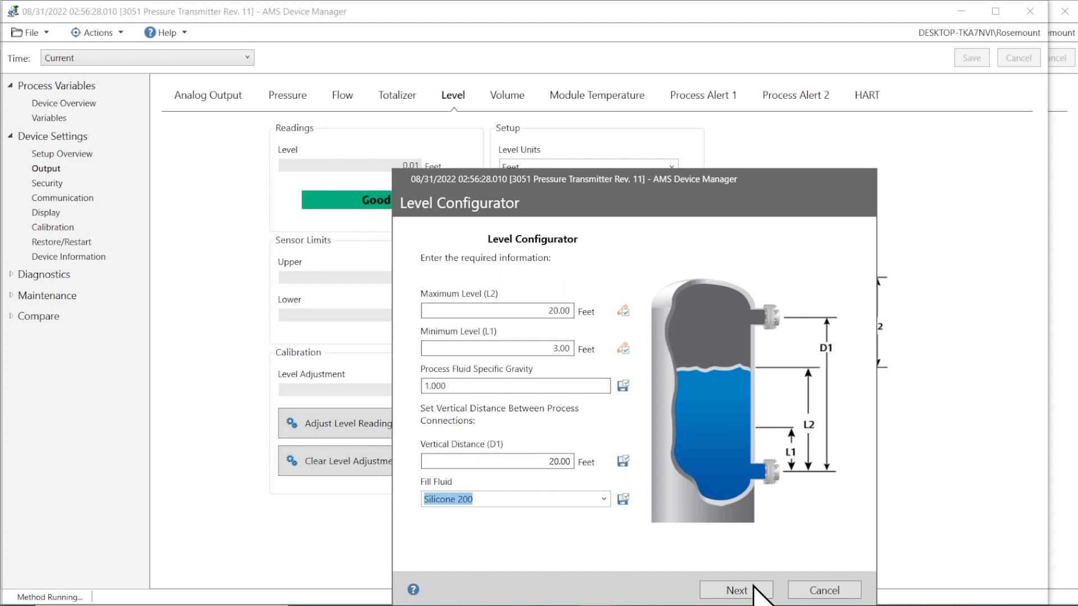
click(736, 591)
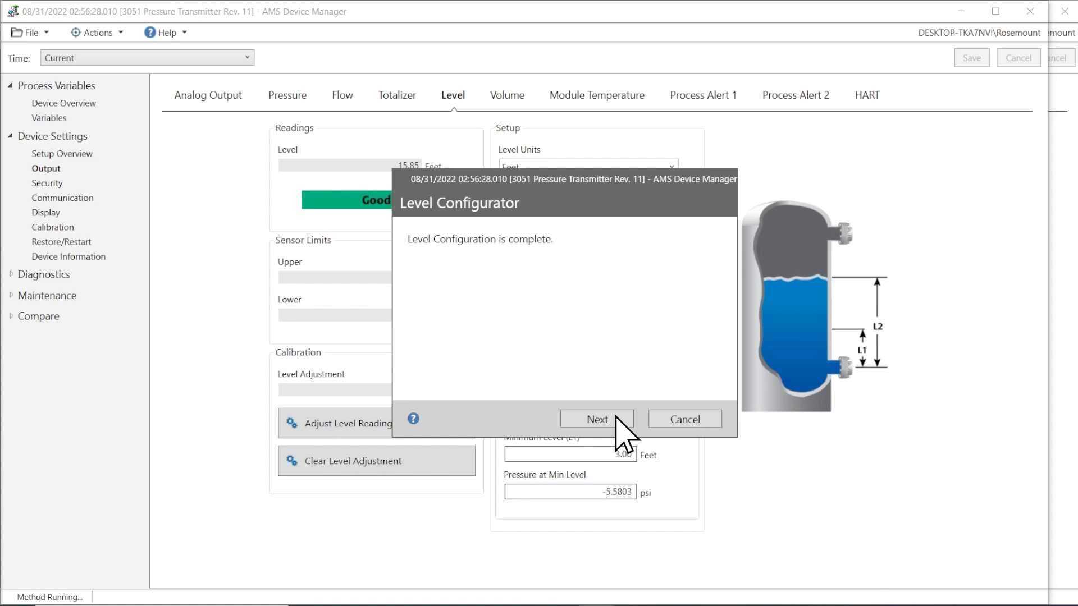
Close the completed Level Configurator and switch to the Volume settings.
click(597, 418)
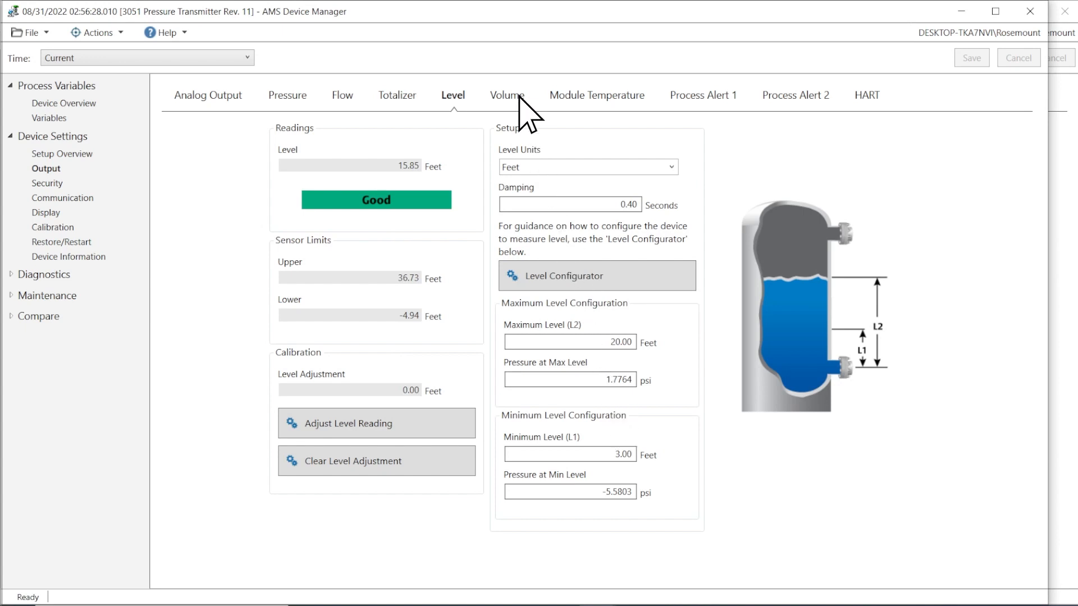
click(507, 95)
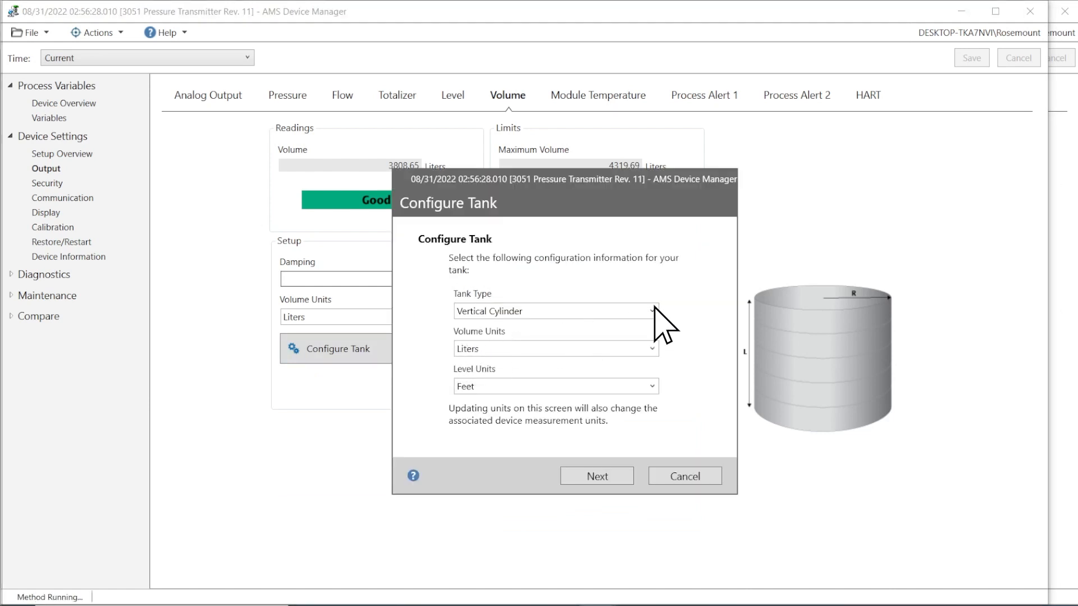
Open the Tank Type list in the Configure Tank dialog.
click(650, 311)
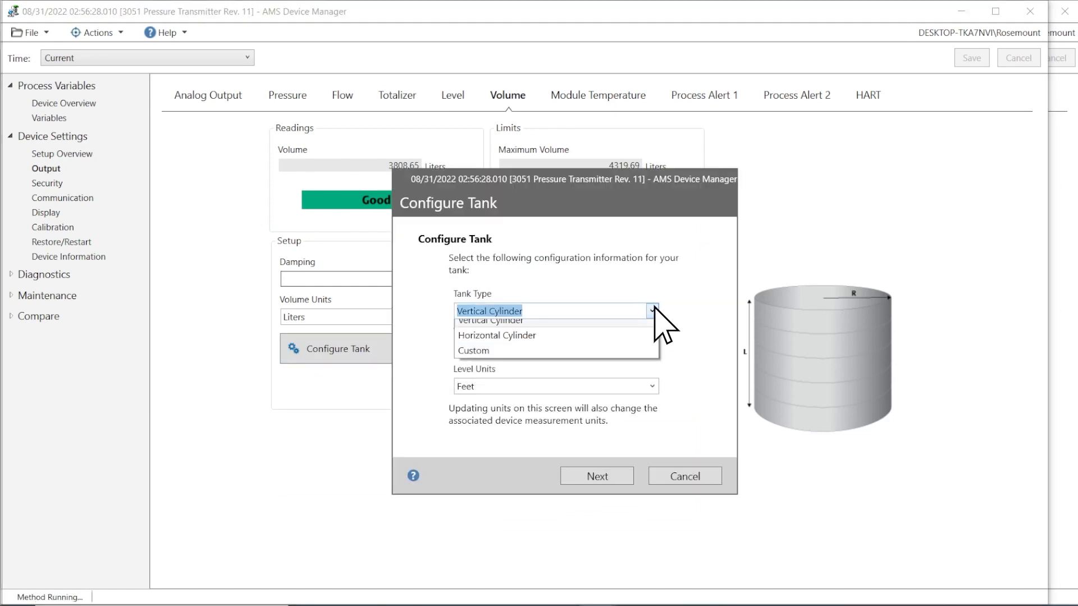